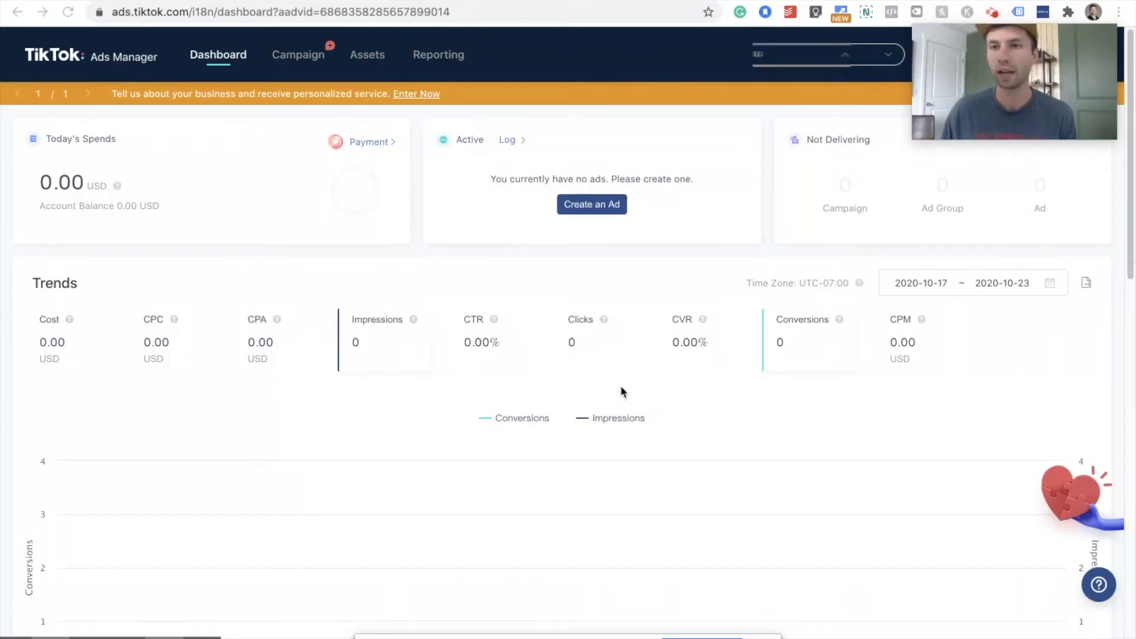
{"action": "mouse_move", "coordinate": [663, 263]}
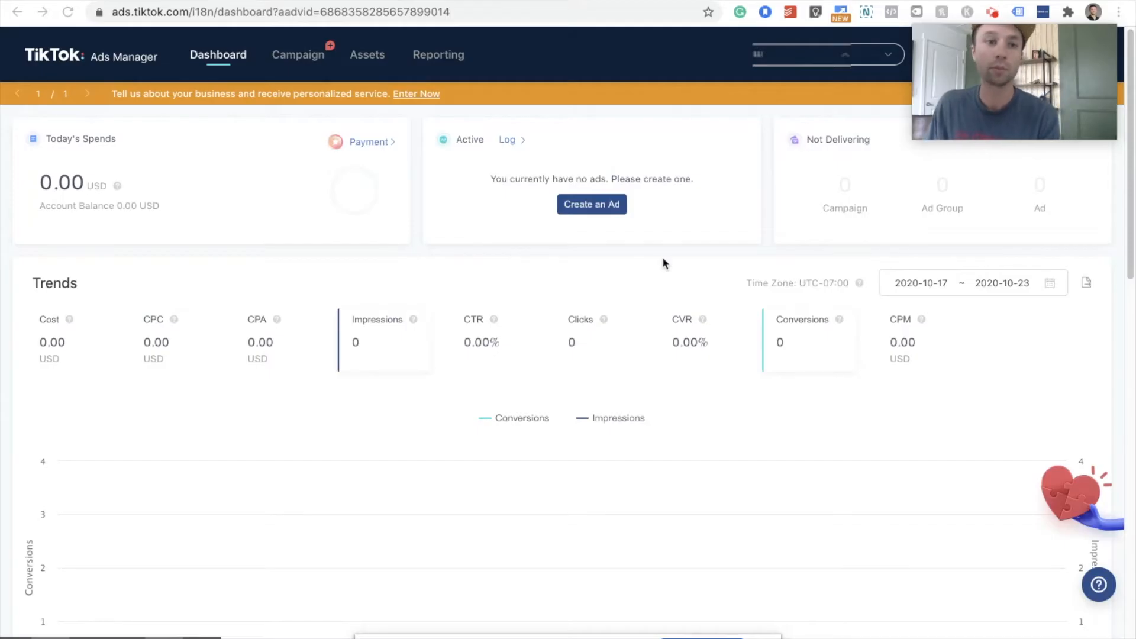
{"action": "mouse_move", "coordinate": [666, 251]}
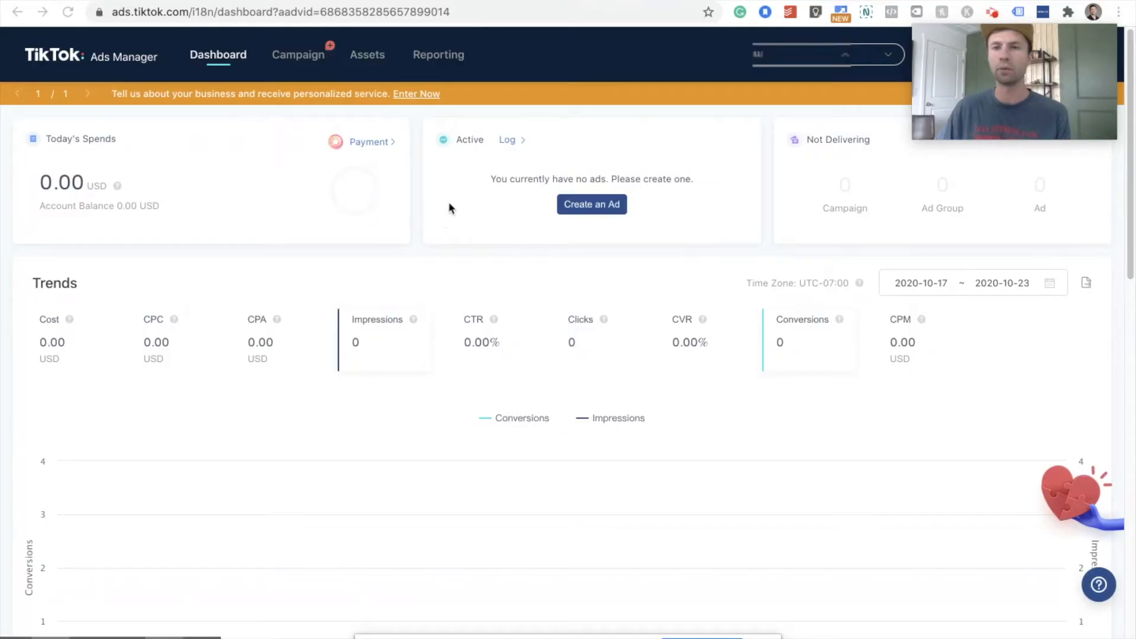
{"action": "mouse_move", "coordinate": [485, 192]}
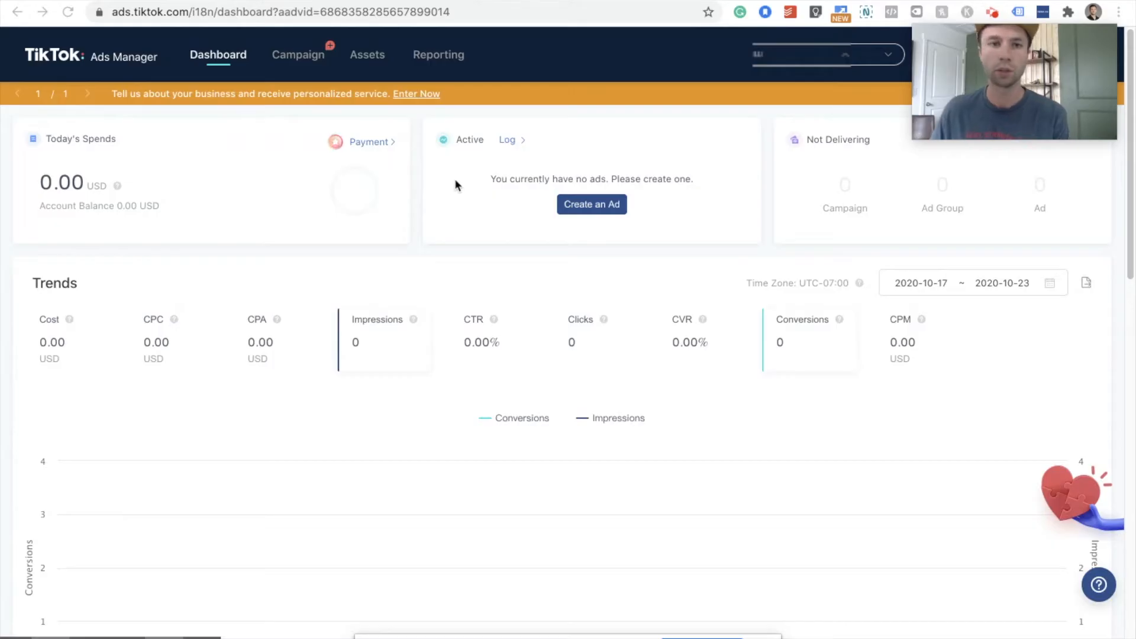
{"action": "mouse_move", "coordinate": [459, 174]}
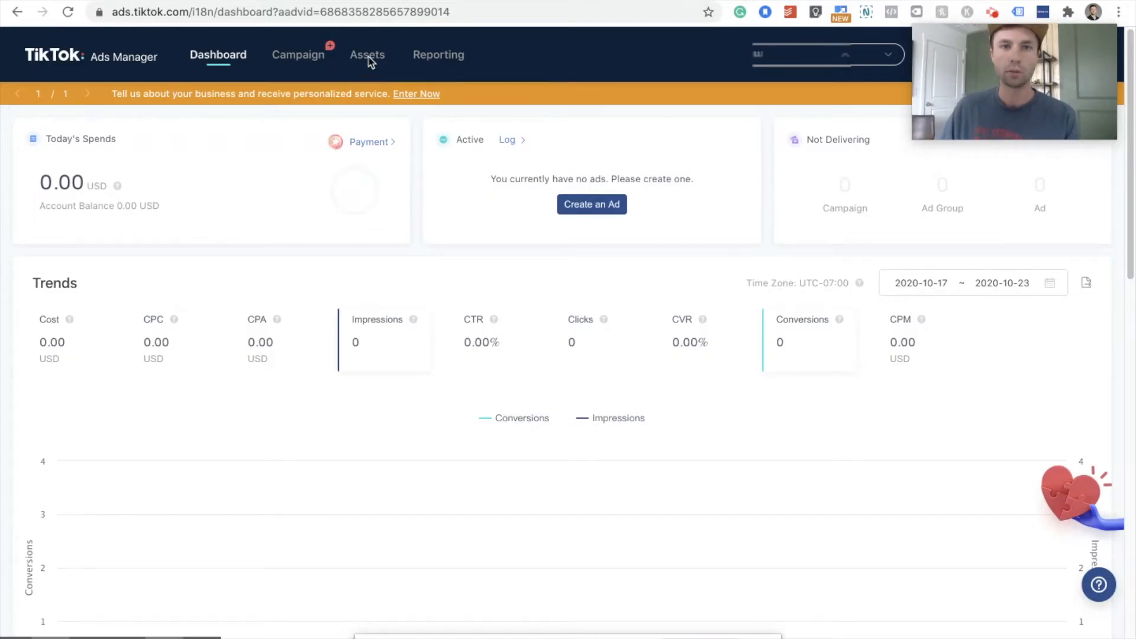
Step: Go to Assets > Event and reach Website Pixel management in Events Manager
{"action": "left_click", "coordinate": [366, 54]}
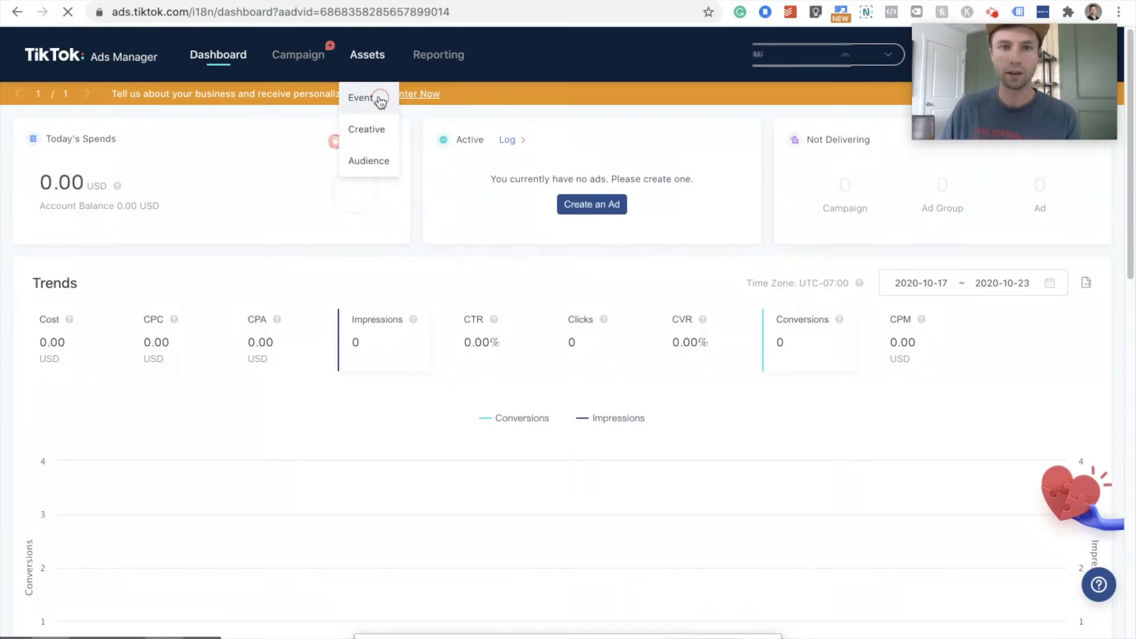
{"action": "left_click", "coordinate": [360, 97]}
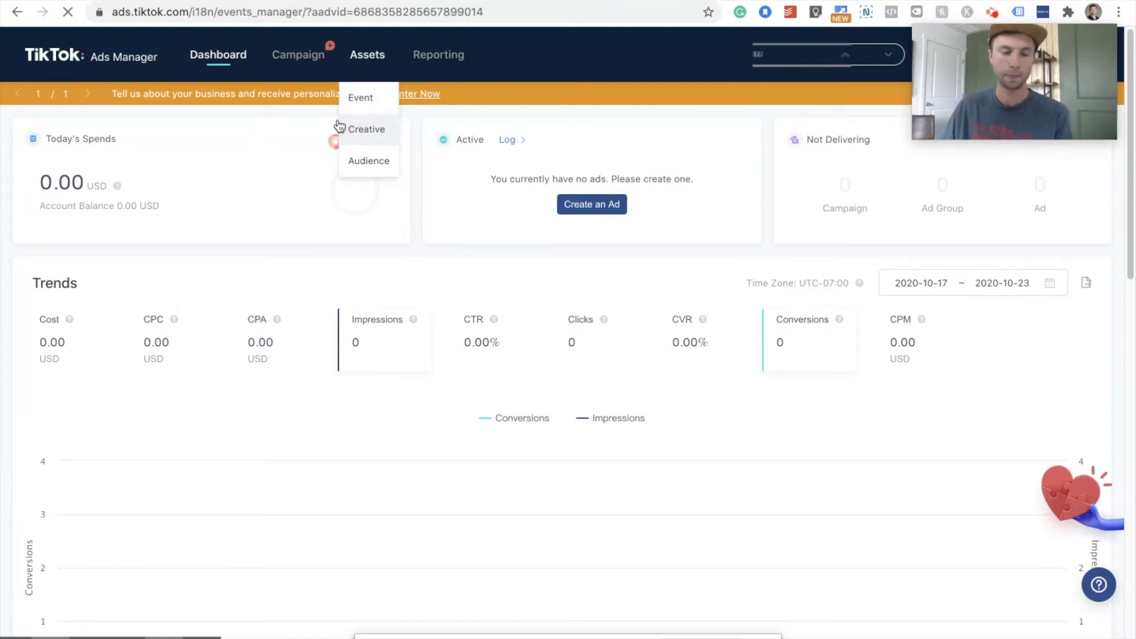
{"action": "left_click", "coordinate": [360, 97]}
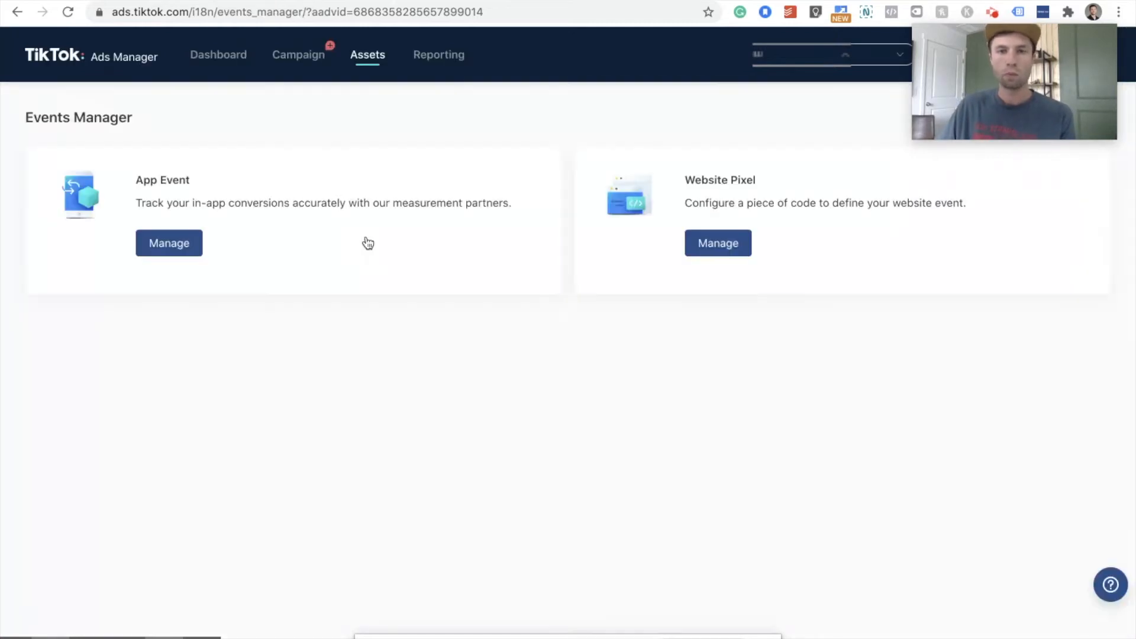
{"action": "mouse_move", "coordinate": [376, 176]}
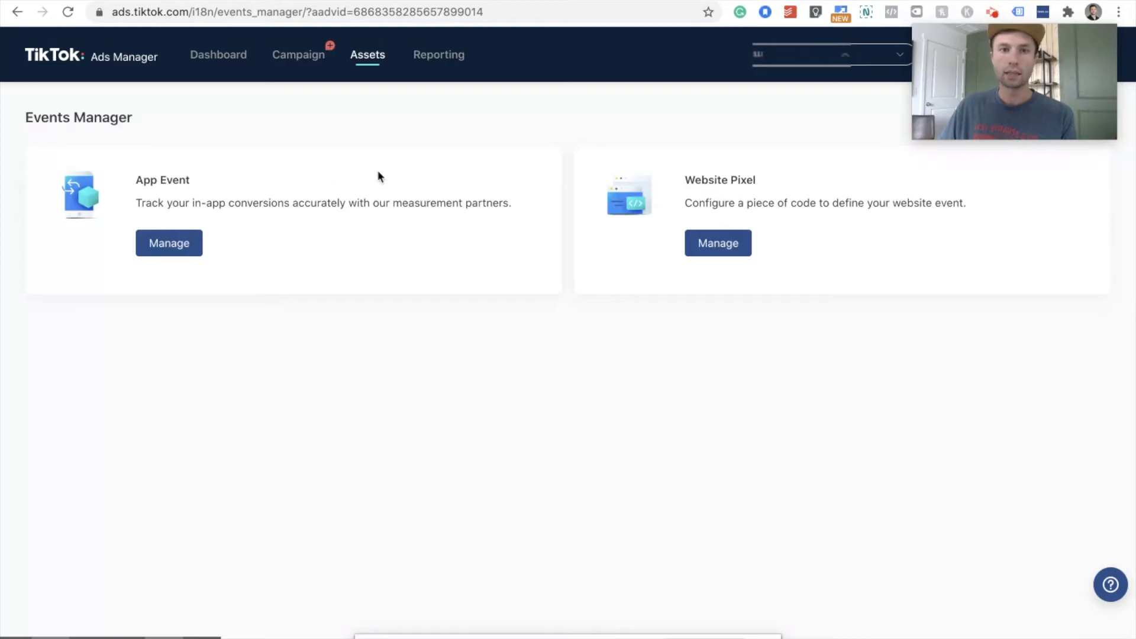
{"action": "mouse_move", "coordinate": [627, 280]}
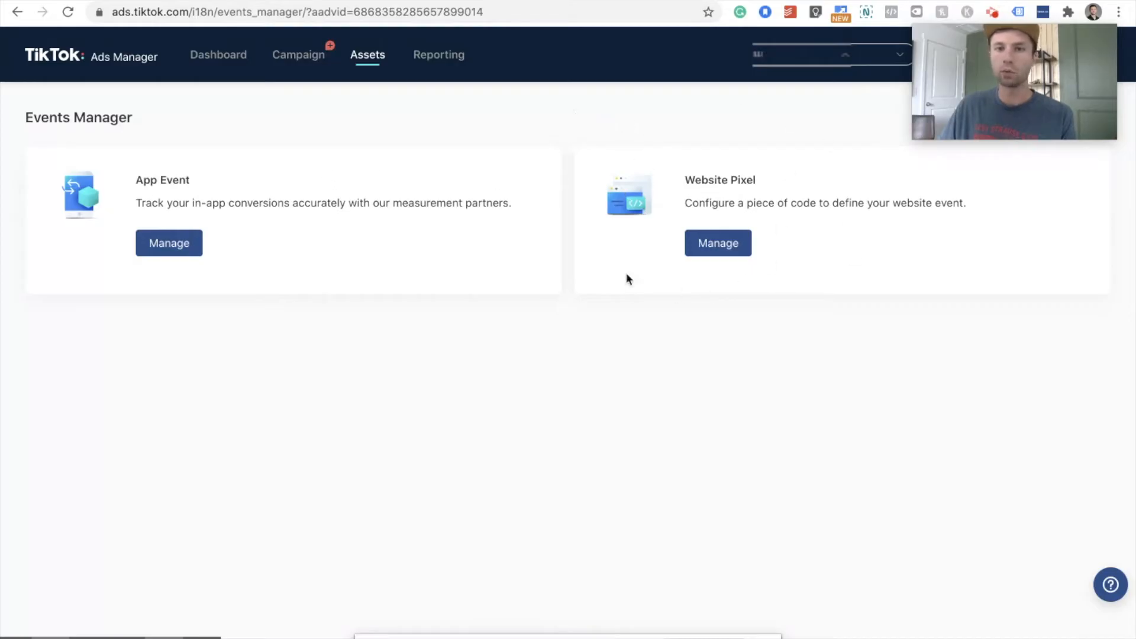
{"action": "mouse_move", "coordinate": [321, 170]}
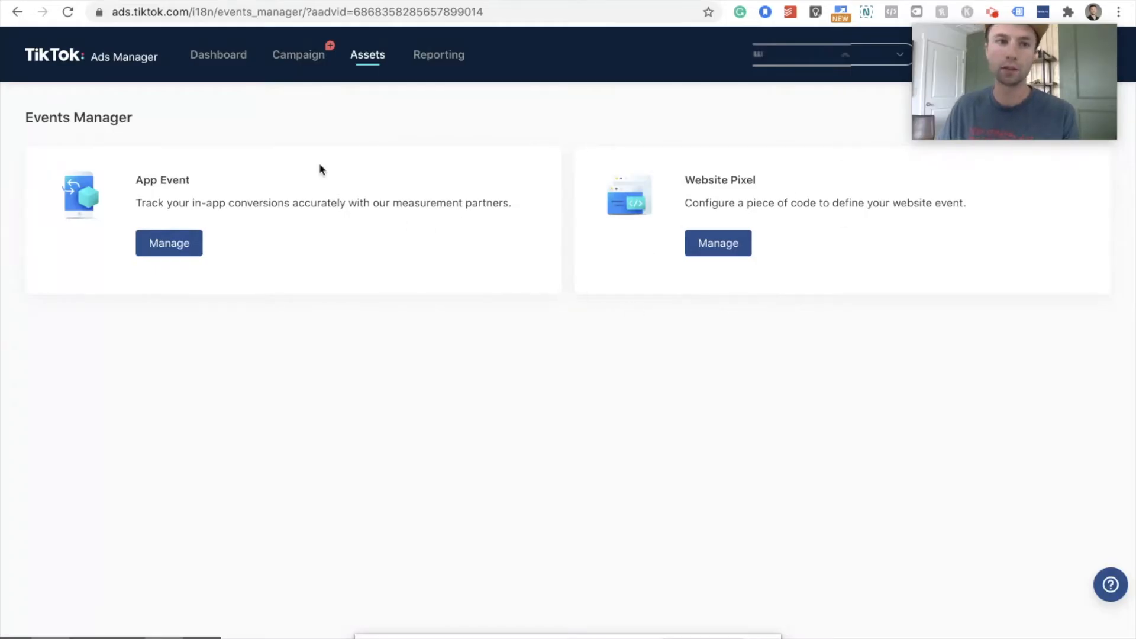
{"action": "mouse_move", "coordinate": [211, 124]}
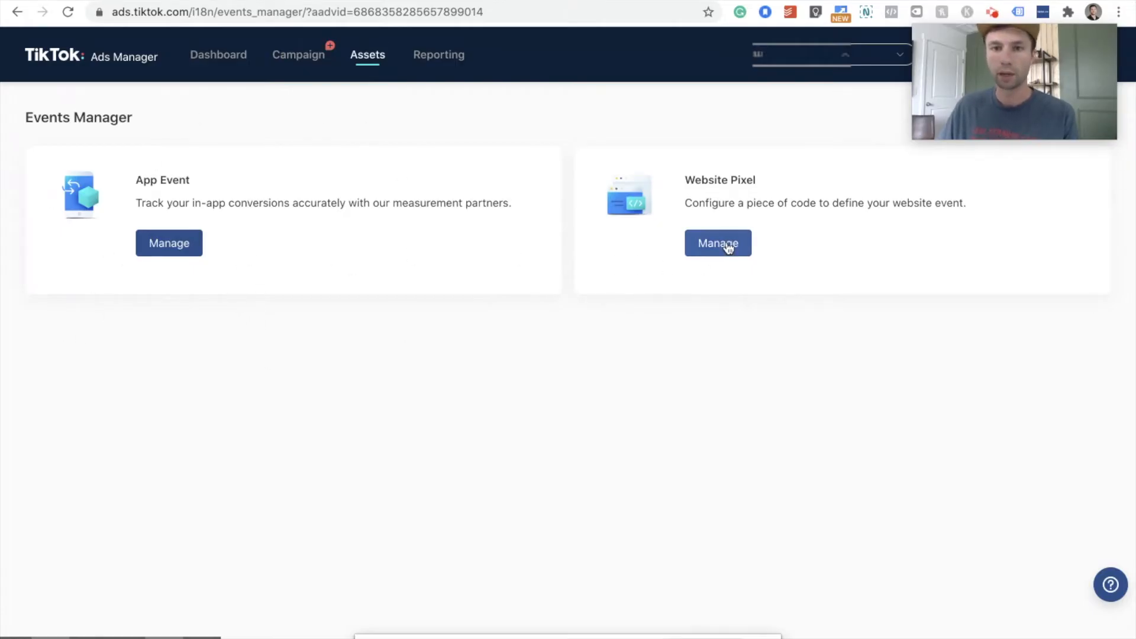
{"action": "left_click", "coordinate": [717, 242]}
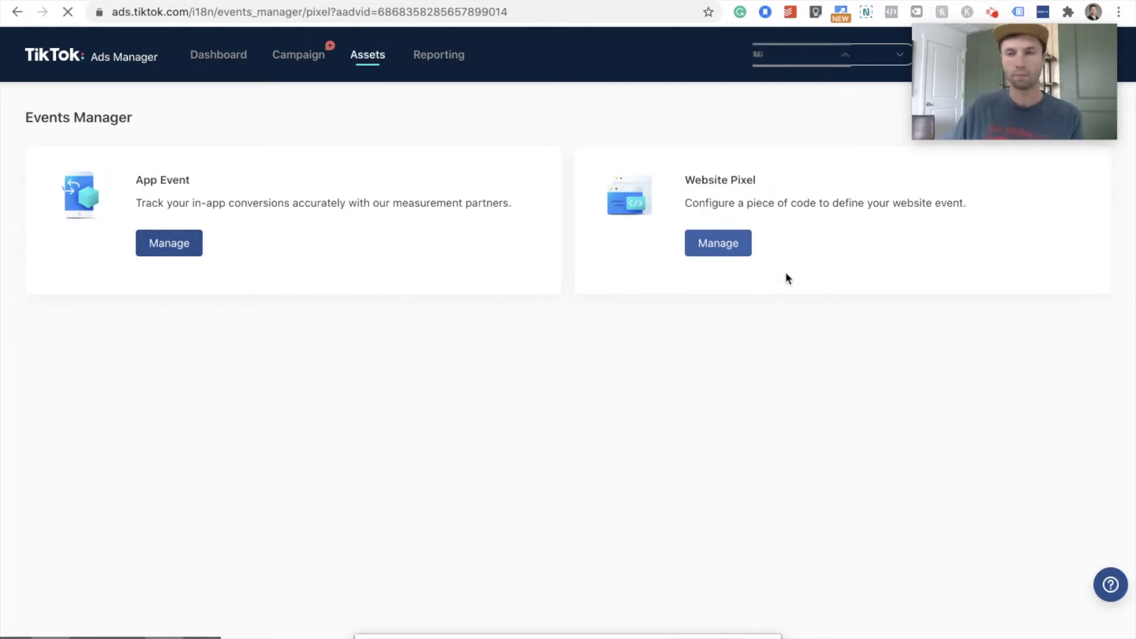
{"action": "left_click", "coordinate": [717, 242]}
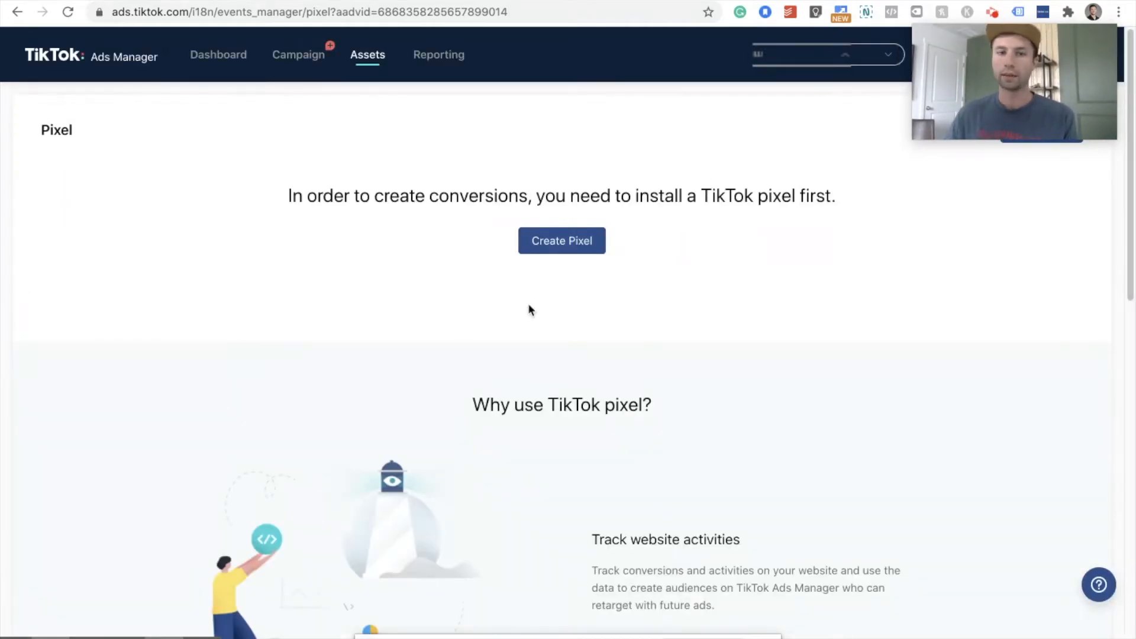
Step: Start a new pixel, agree to the terms and name it 'TikTok Pixel 1'
{"action": "left_click", "coordinate": [561, 240]}
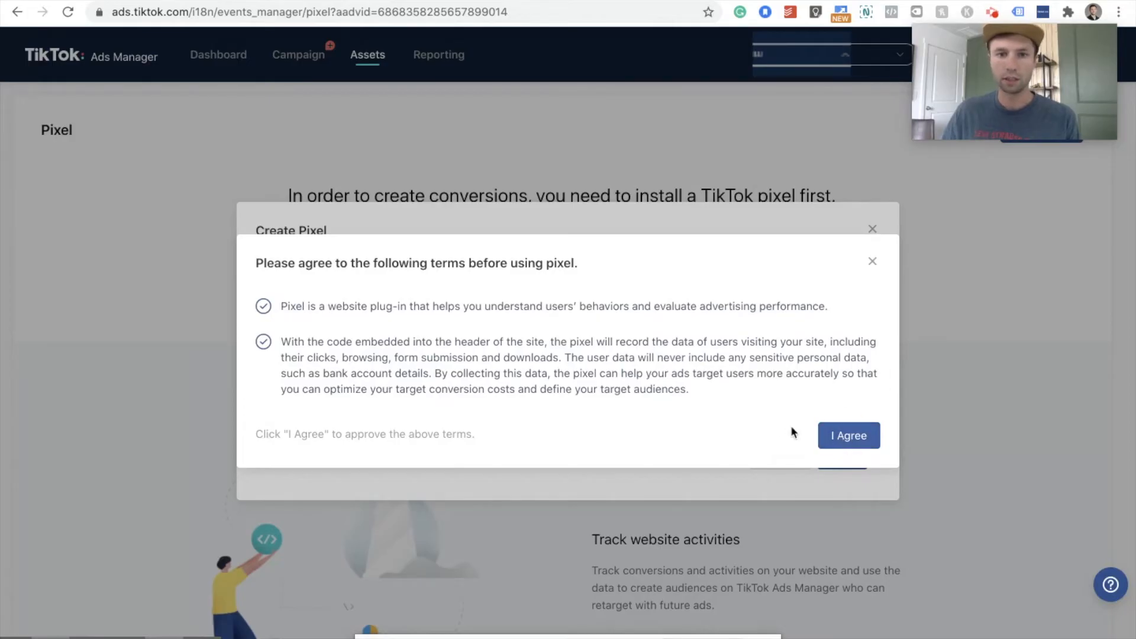
{"action": "left_click", "coordinate": [847, 436]}
{"action": "type", "text": "TikTok"}
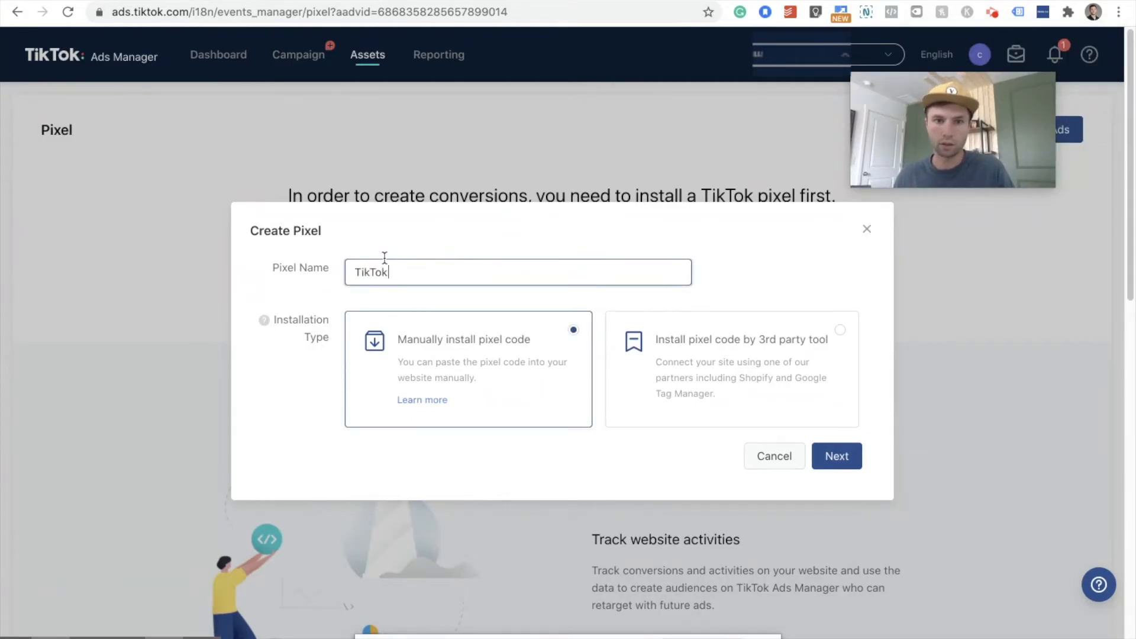
{"action": "type", "text": "Pixle"}
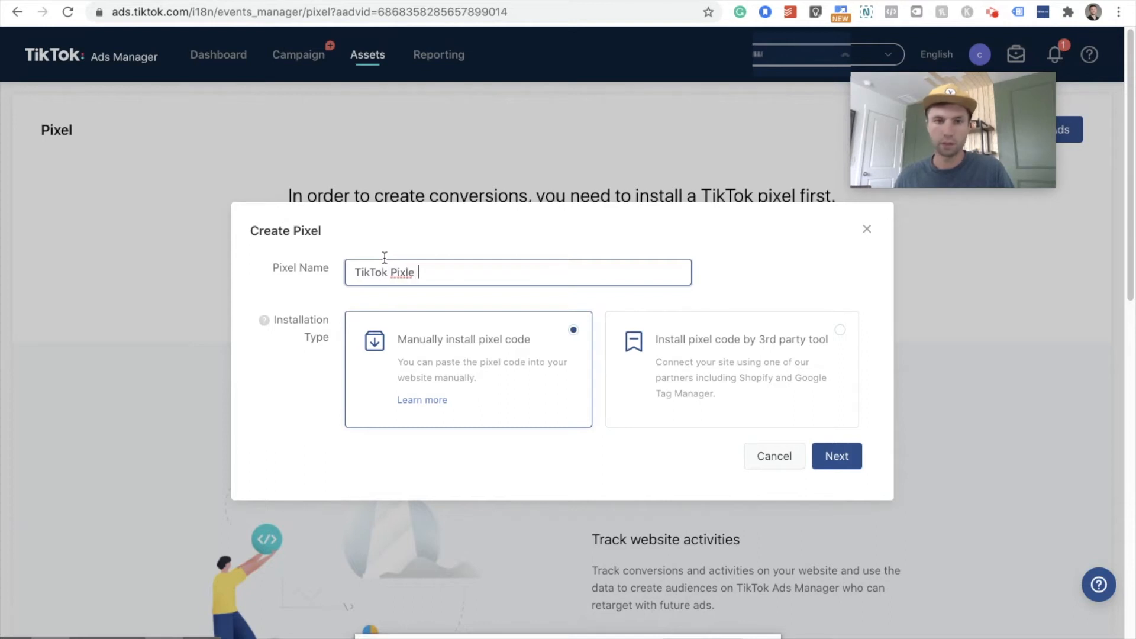
{"action": "type", "text": "TikTok Pixel 1"}
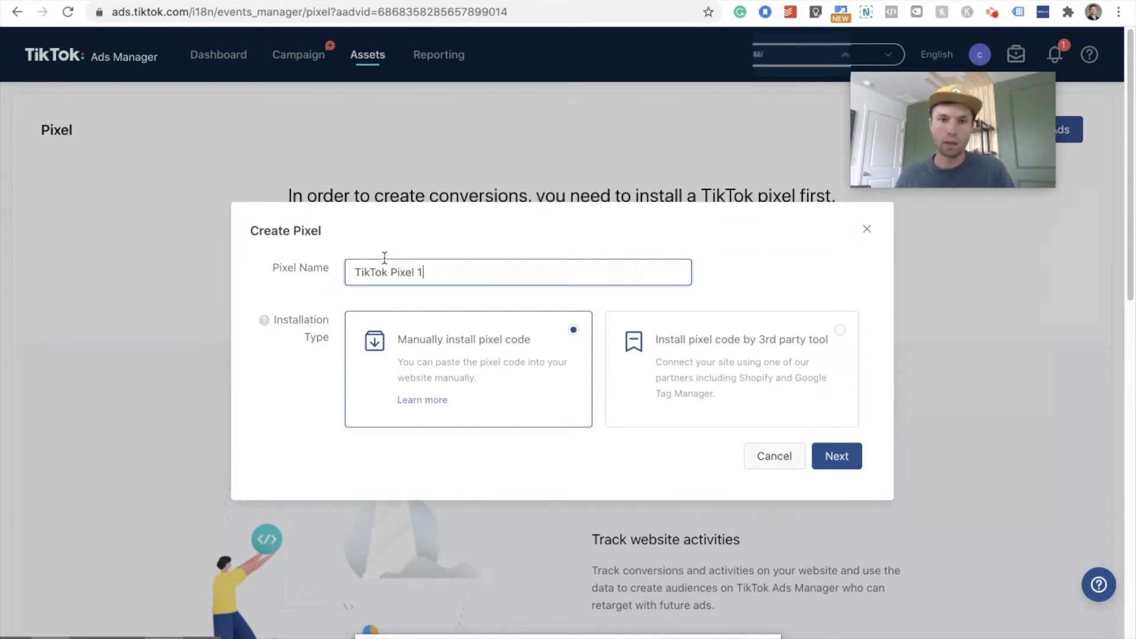
{"action": "mouse_move", "coordinate": [644, 346]}
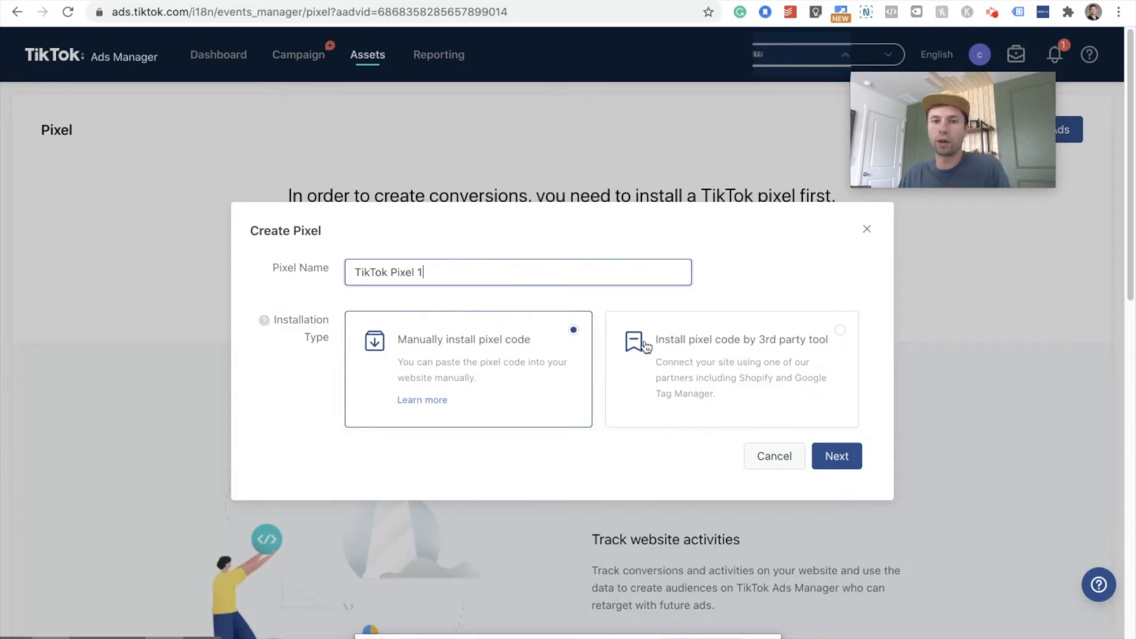
{"action": "mouse_move", "coordinate": [752, 374]}
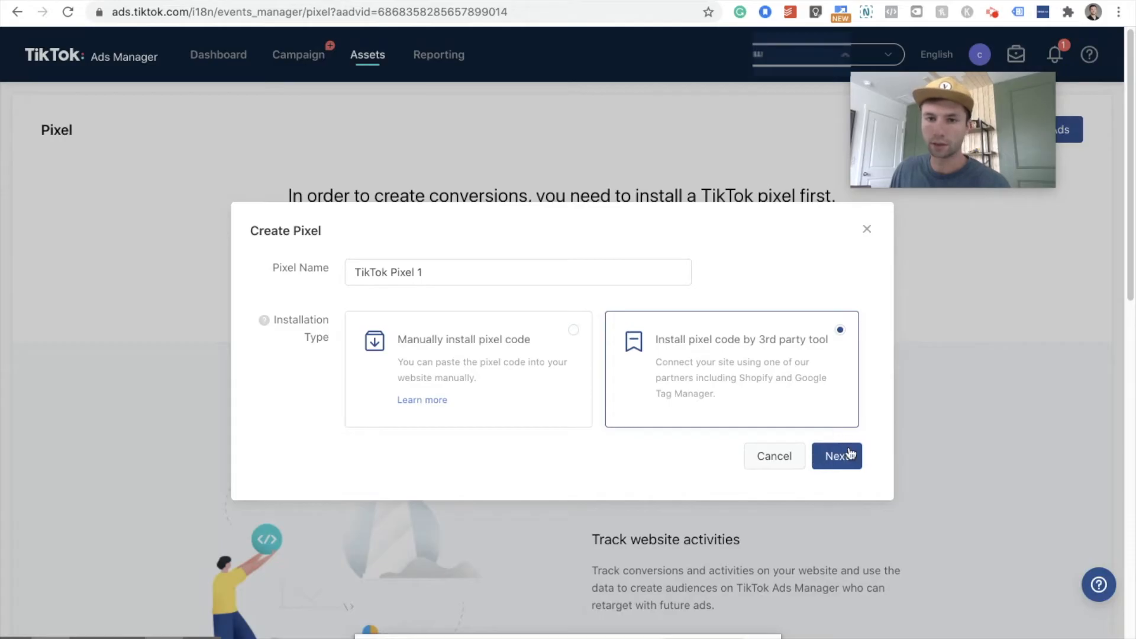
{"action": "mouse_move", "coordinate": [758, 393]}
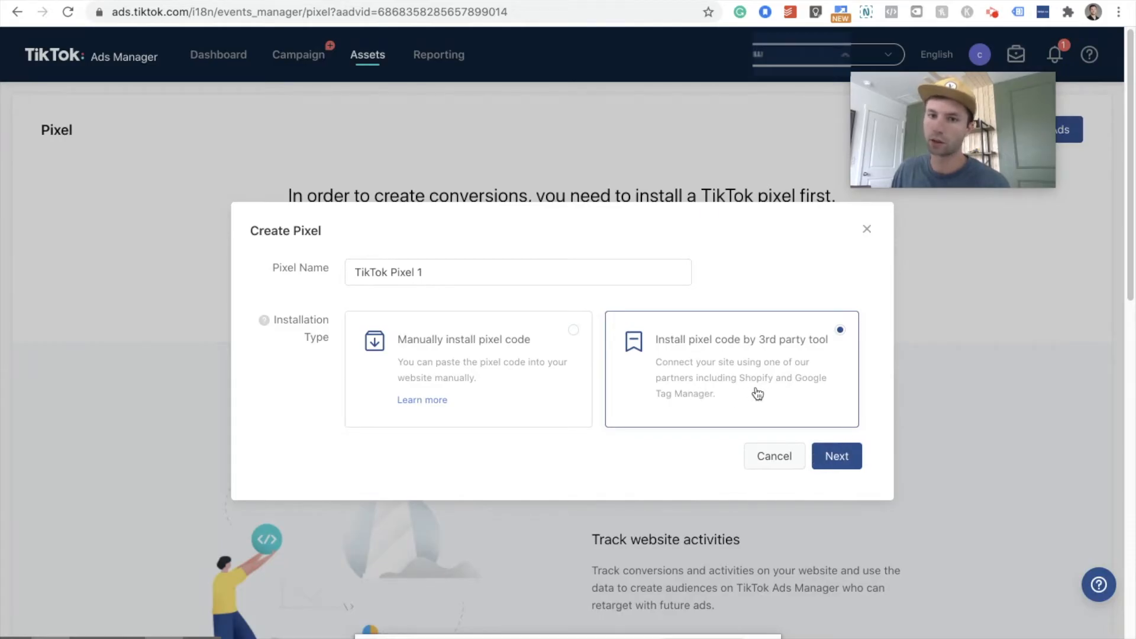
{"action": "mouse_move", "coordinate": [893, 467]}
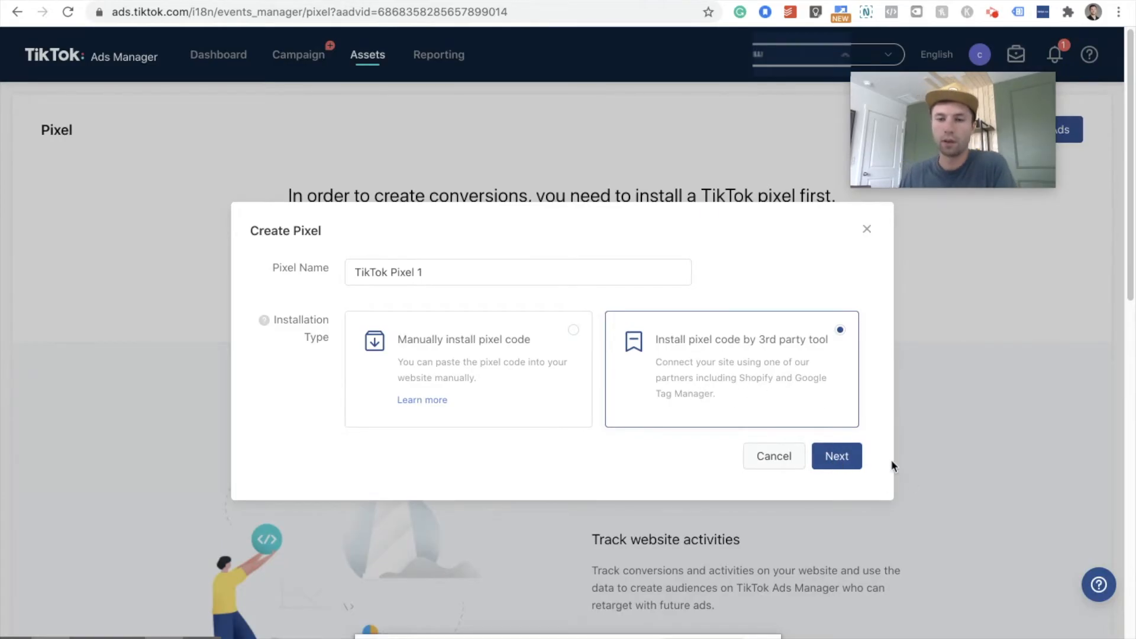
Step: Continue with Google Tag Manager as partner and pick the Google account to connect
{"action": "left_click", "coordinate": [837, 456]}
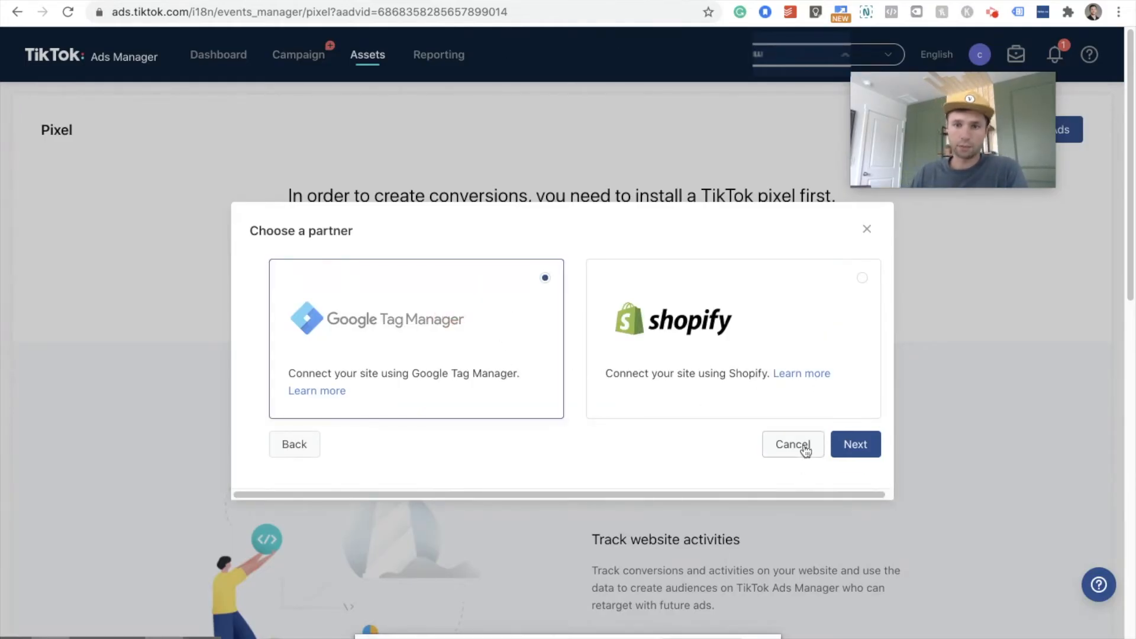
{"action": "left_click", "coordinate": [854, 444]}
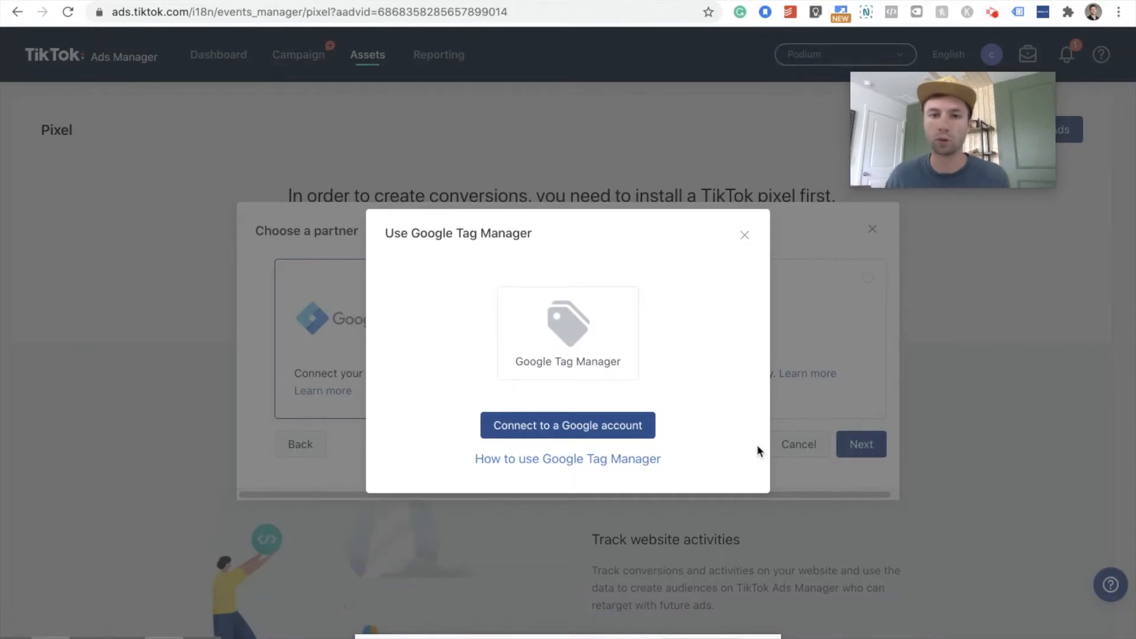
{"action": "mouse_move", "coordinate": [640, 474]}
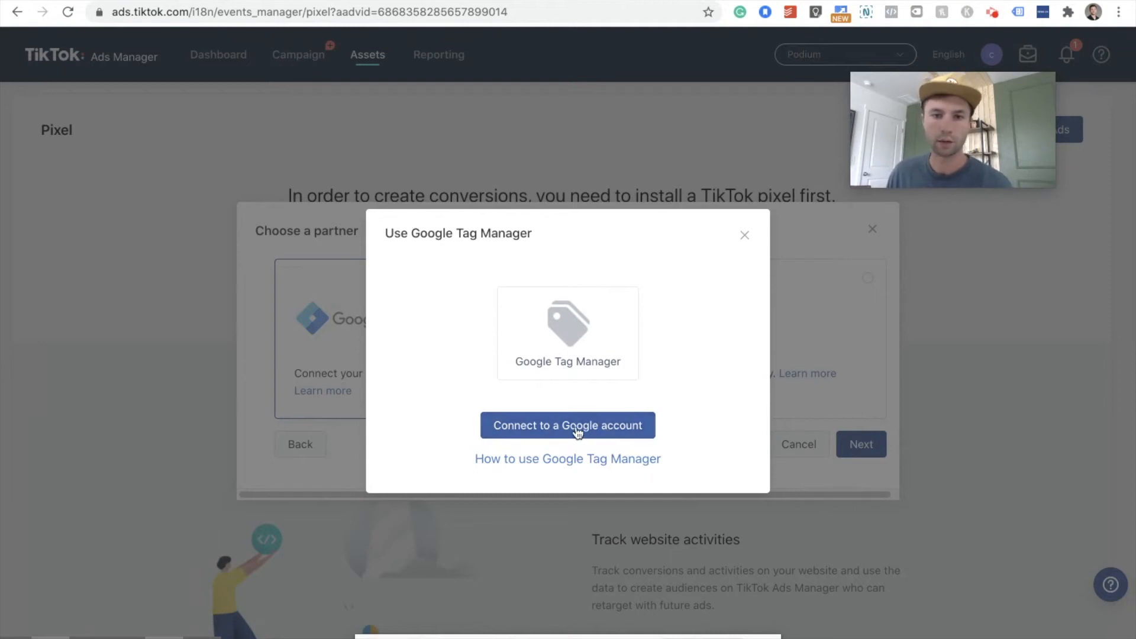
{"action": "left_click", "coordinate": [567, 425]}
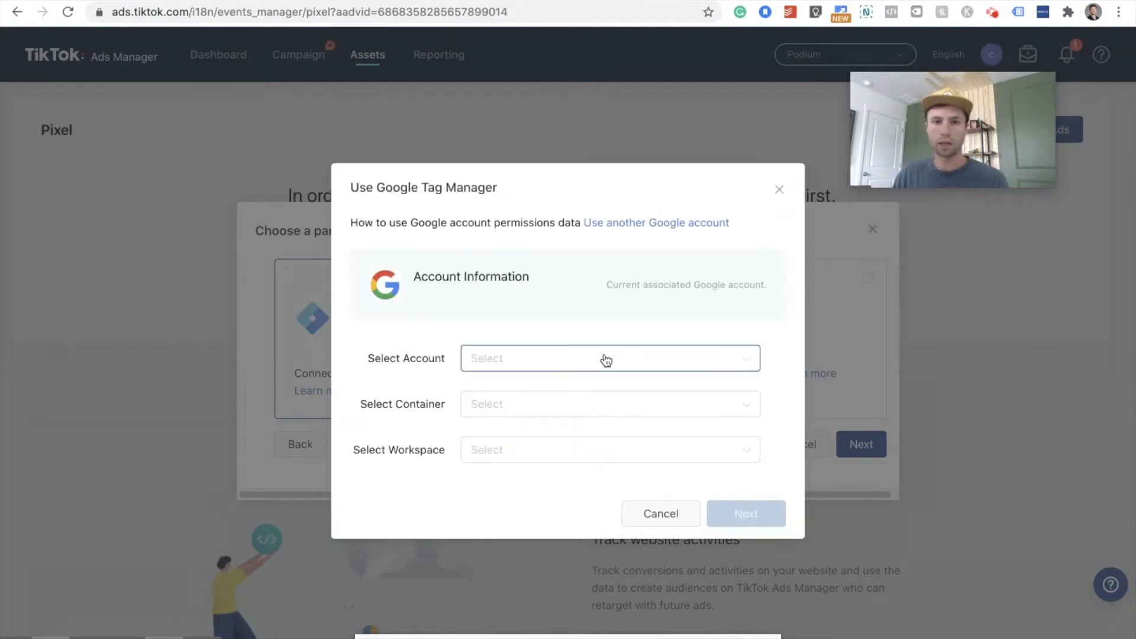
{"action": "left_click", "coordinate": [655, 223]}
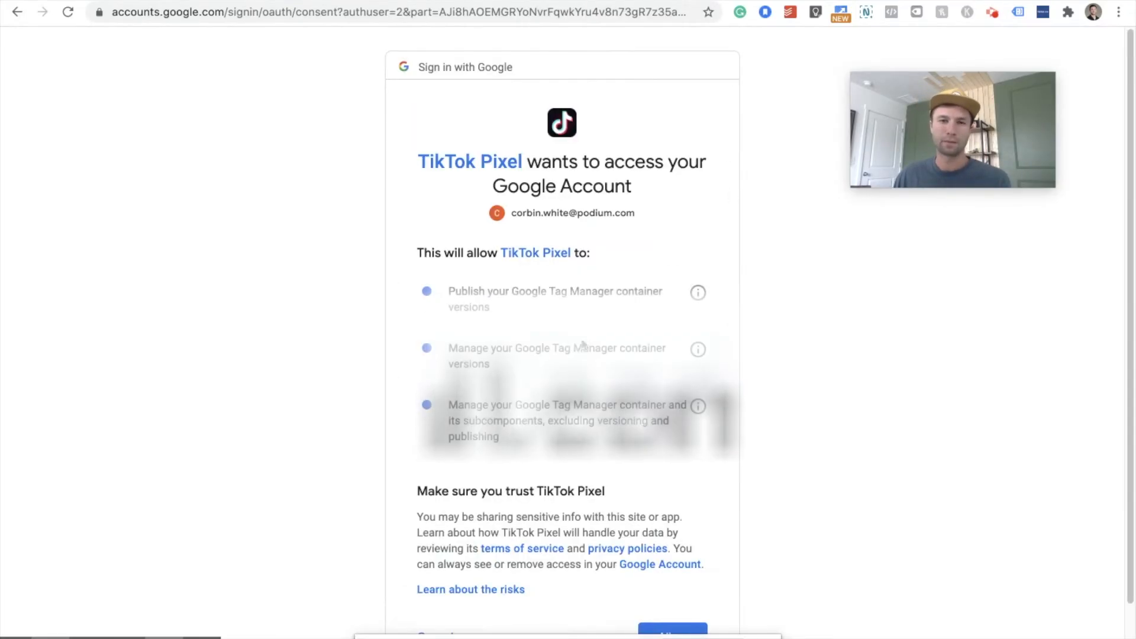
{"action": "scroll", "scroll_direction": "down", "scroll_amount": 3}
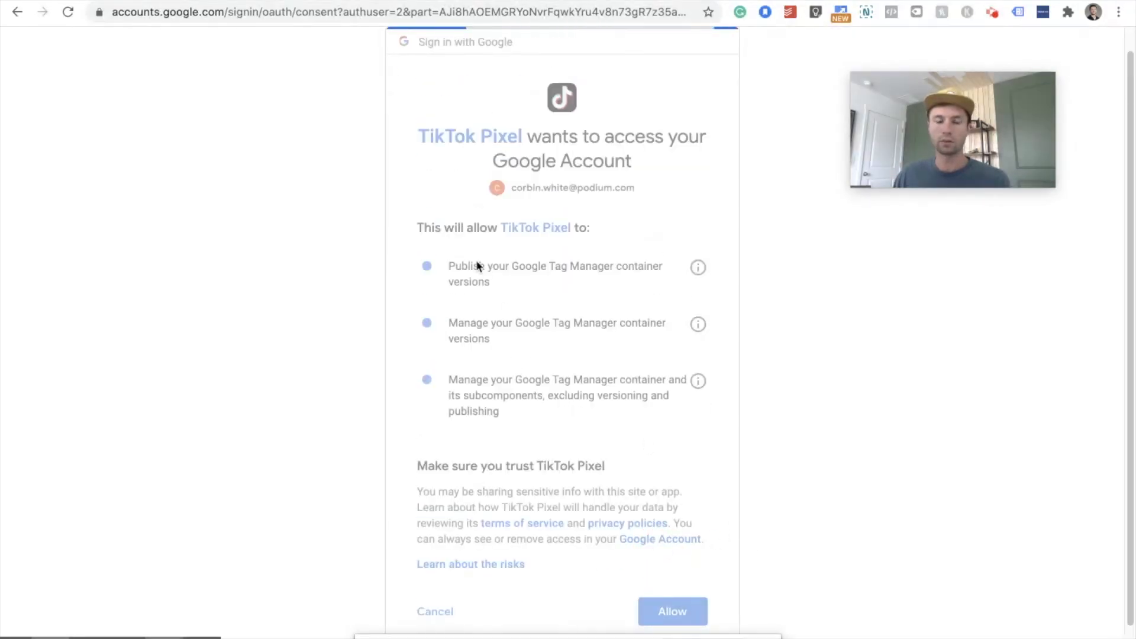
Step: Allow Google access, choose the Tag Manager container and continue with Default Workspace
{"action": "left_click", "coordinate": [670, 611]}
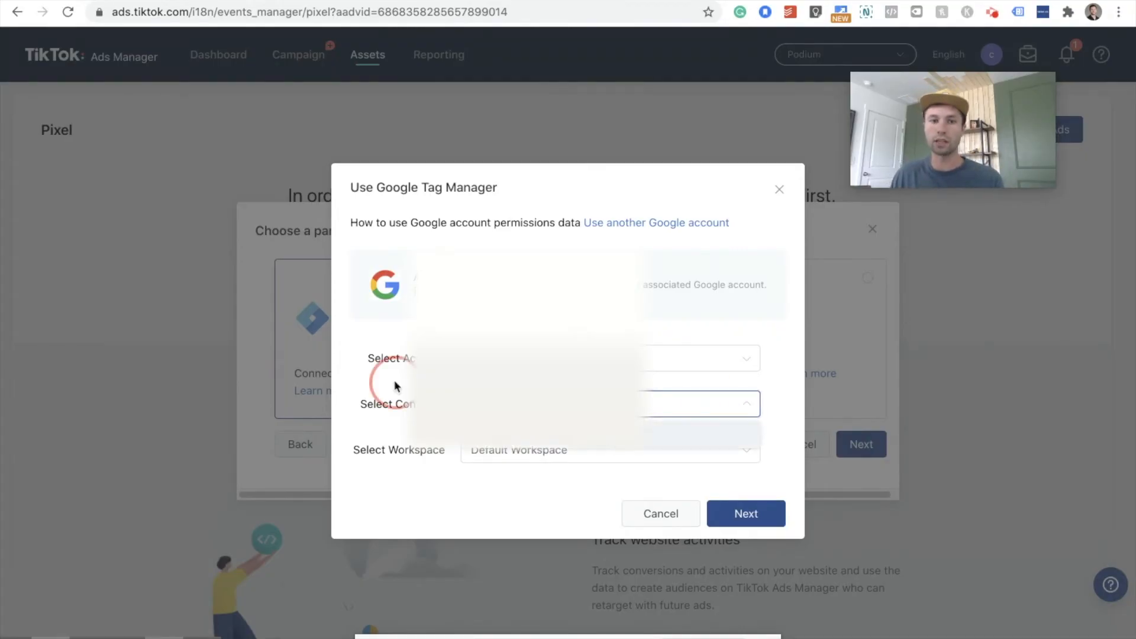
{"action": "left_click", "coordinate": [598, 450]}
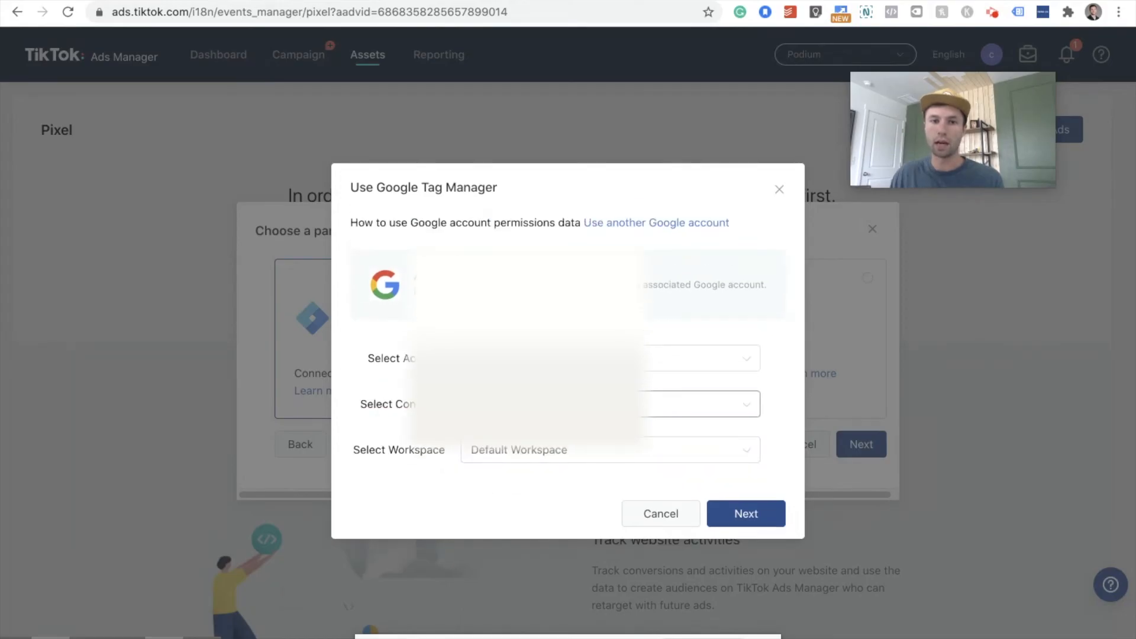
{"action": "mouse_move", "coordinate": [370, 498]}
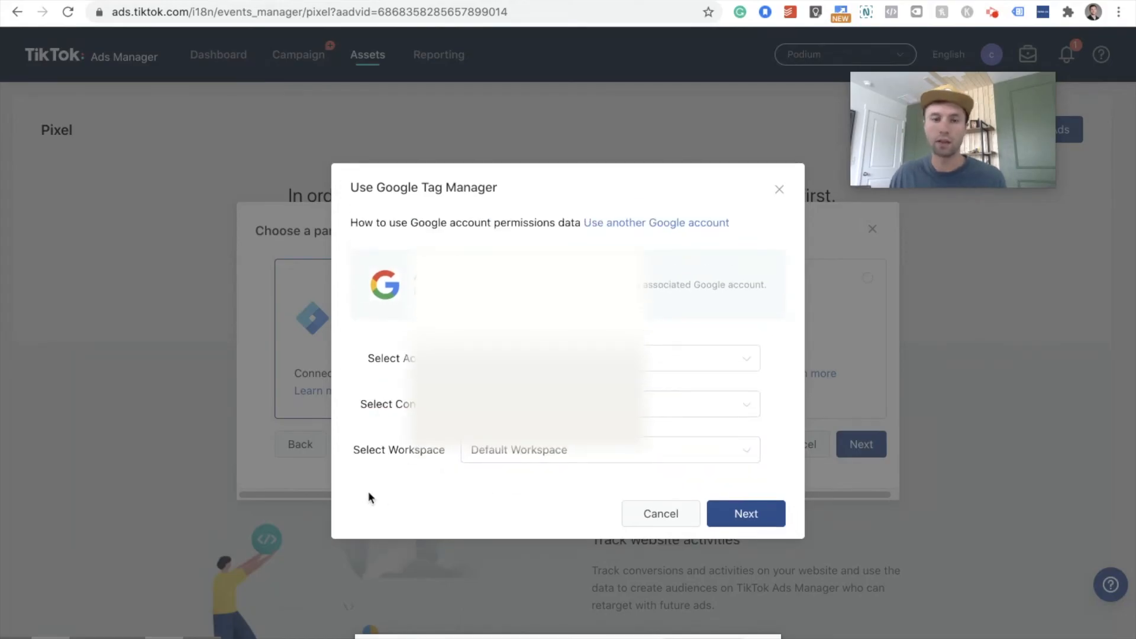
{"action": "left_click", "coordinate": [744, 512]}
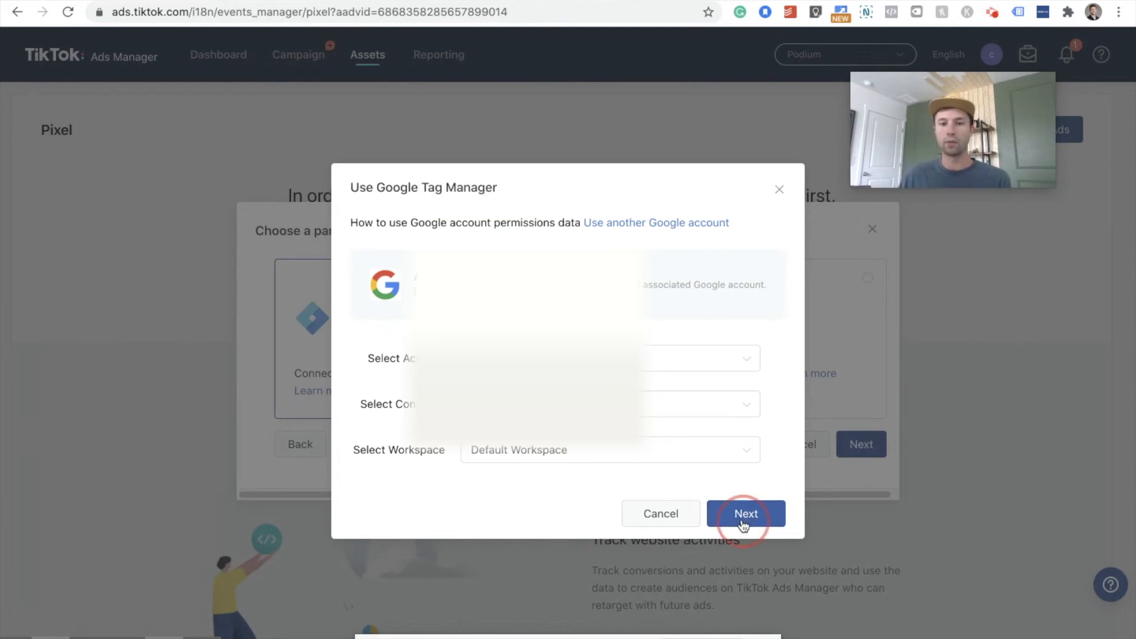
{"action": "left_click", "coordinate": [745, 513]}
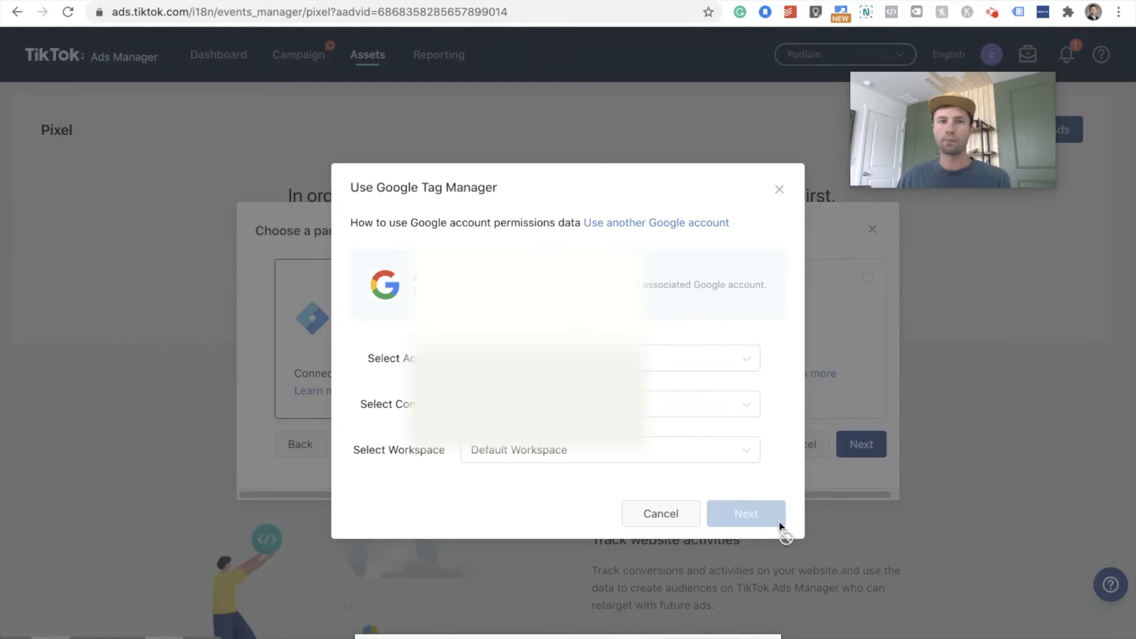
Step: Confirm the successful link and complete the Tag Manager linking step
{"action": "left_click", "coordinate": [746, 512]}
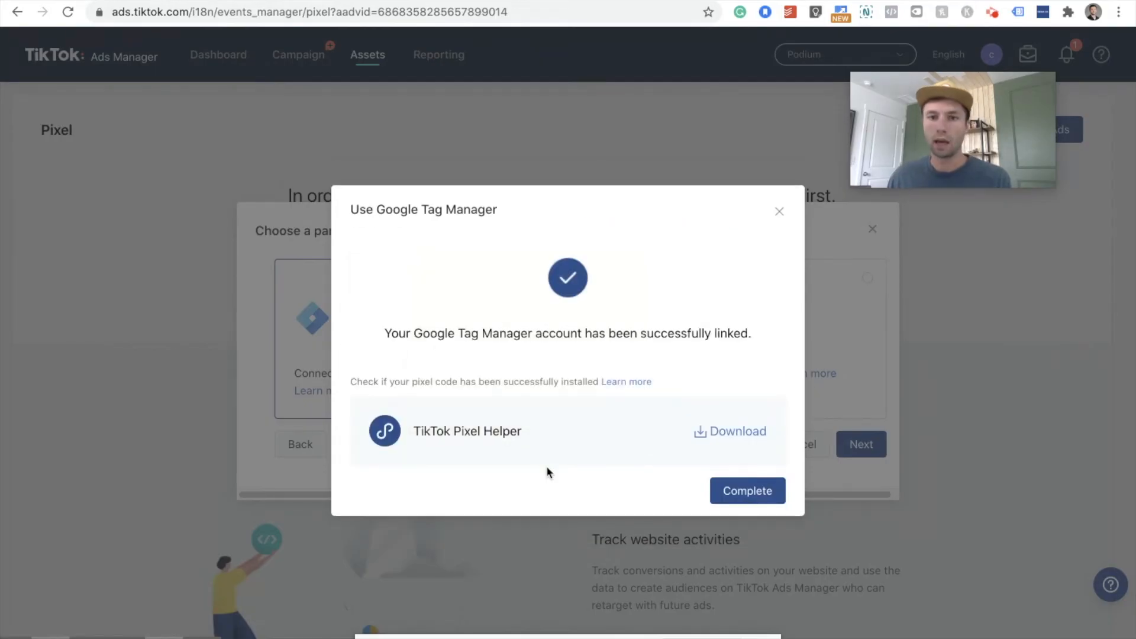
{"action": "mouse_move", "coordinate": [606, 485]}
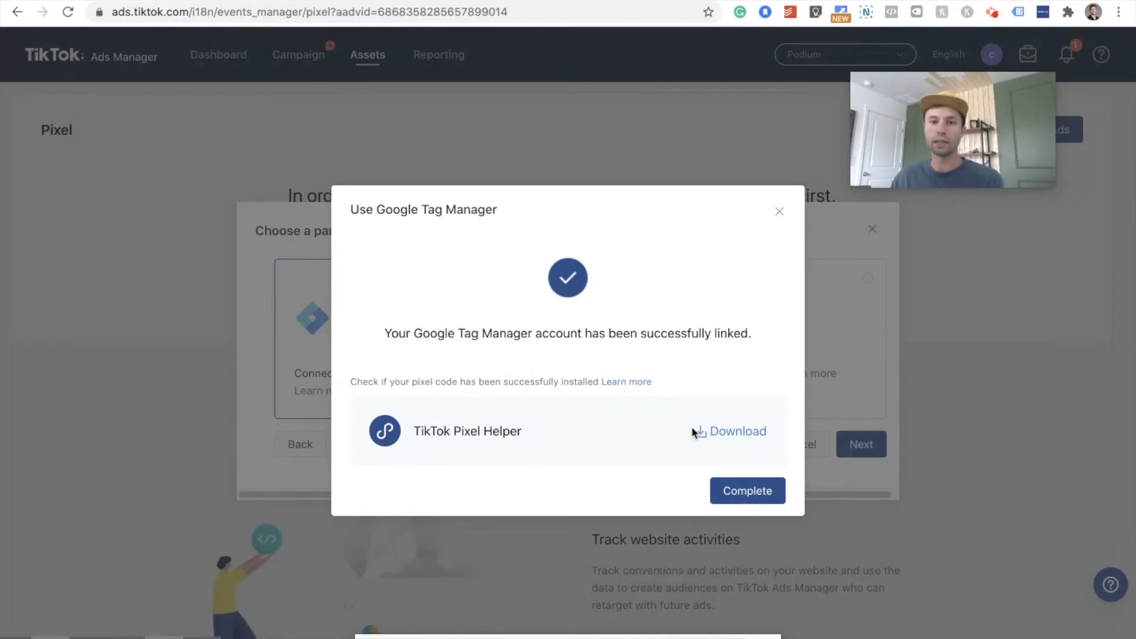
{"action": "mouse_move", "coordinate": [437, 406]}
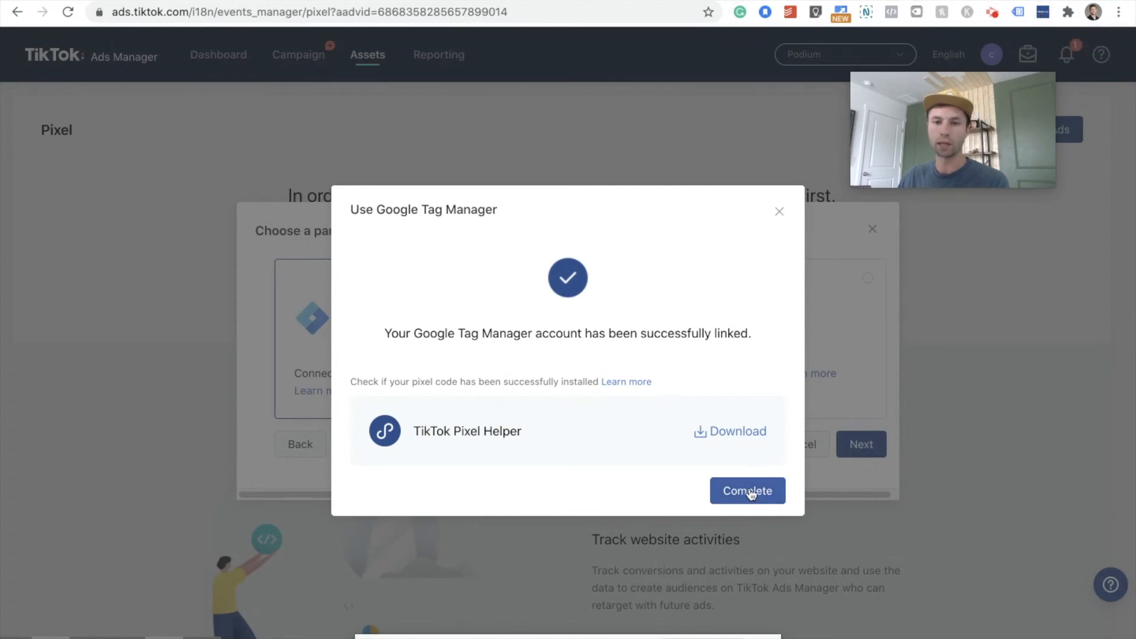
{"action": "left_click", "coordinate": [747, 490]}
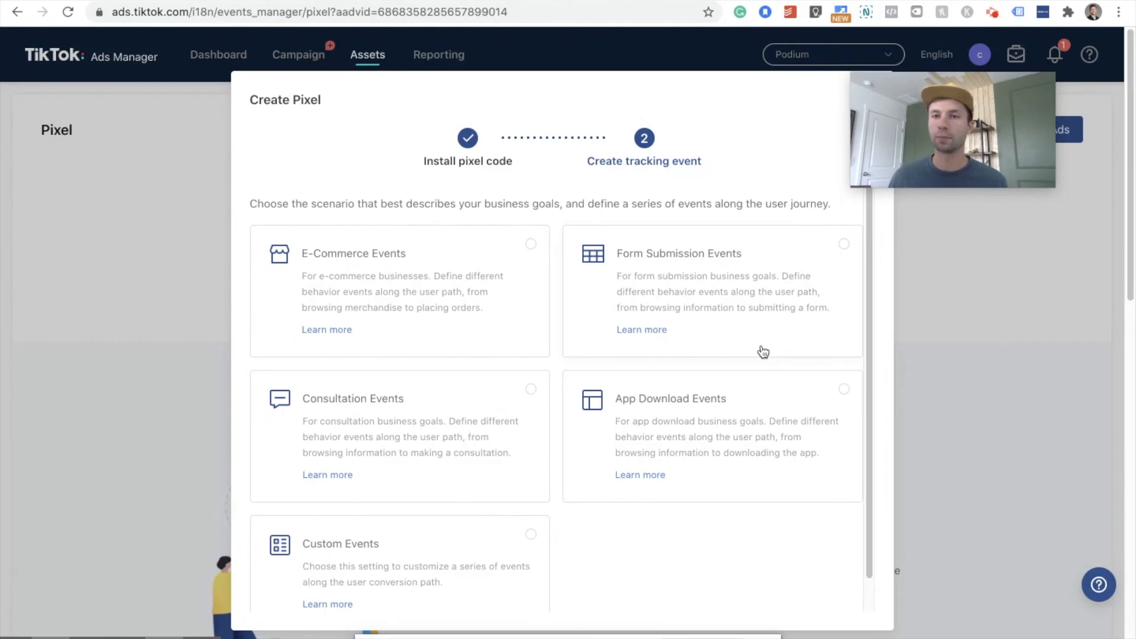
{"action": "mouse_move", "coordinate": [674, 516]}
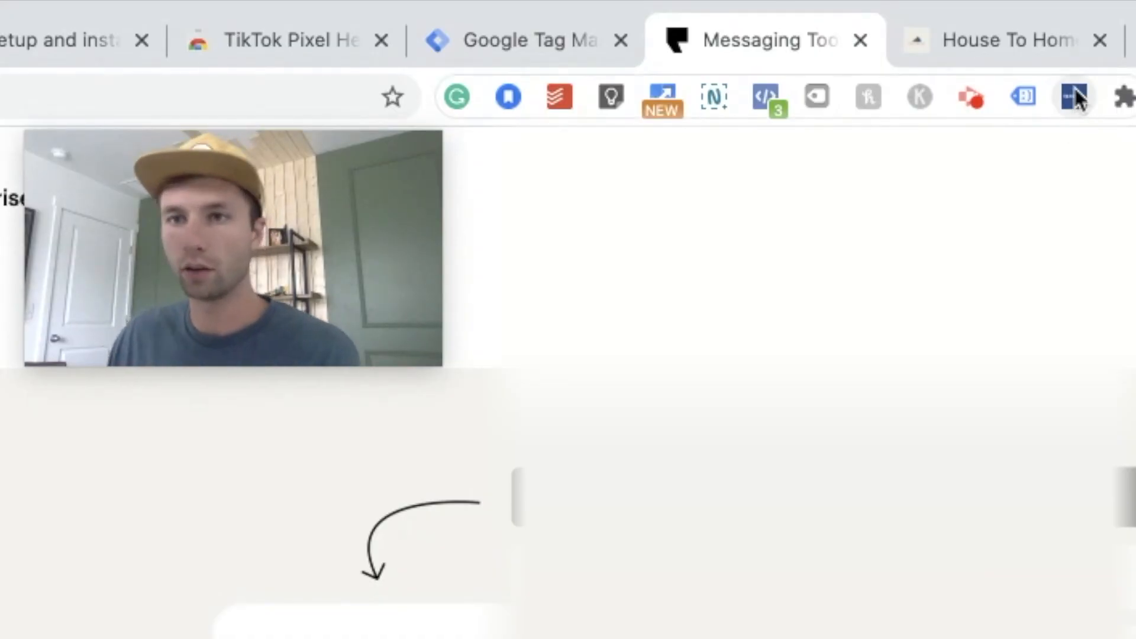
Step: Run TikTok Pixel Helper on the website and highlight the '1 pixel found' result
{"action": "left_click", "coordinate": [1073, 96]}
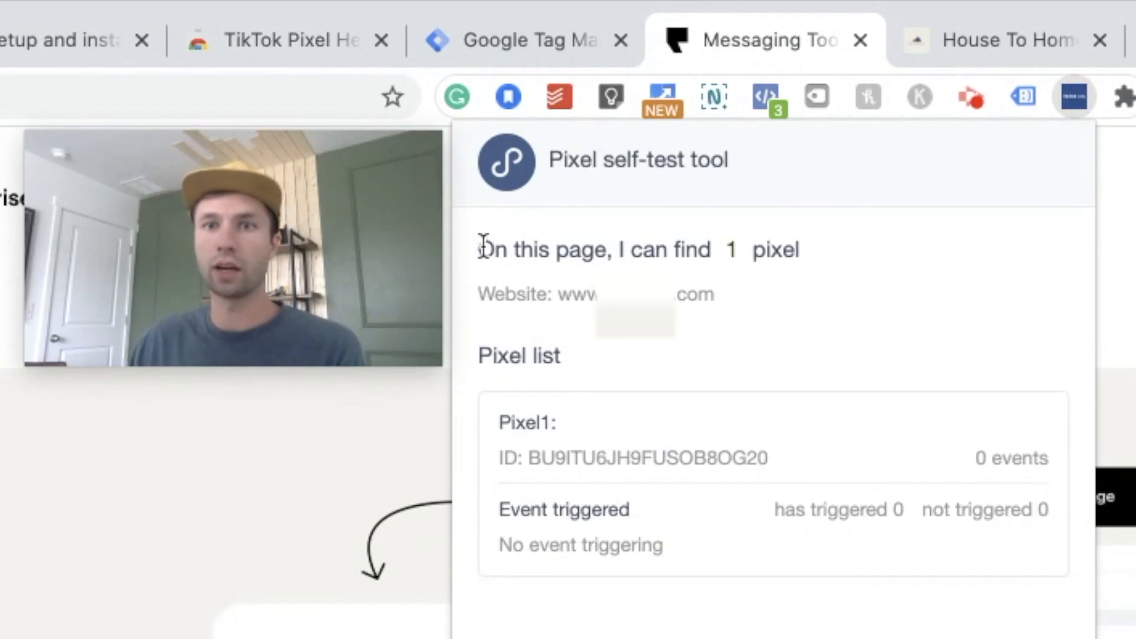
{"action": "left_click_drag", "start_coordinate": [480, 250], "coordinate": [796, 253]}
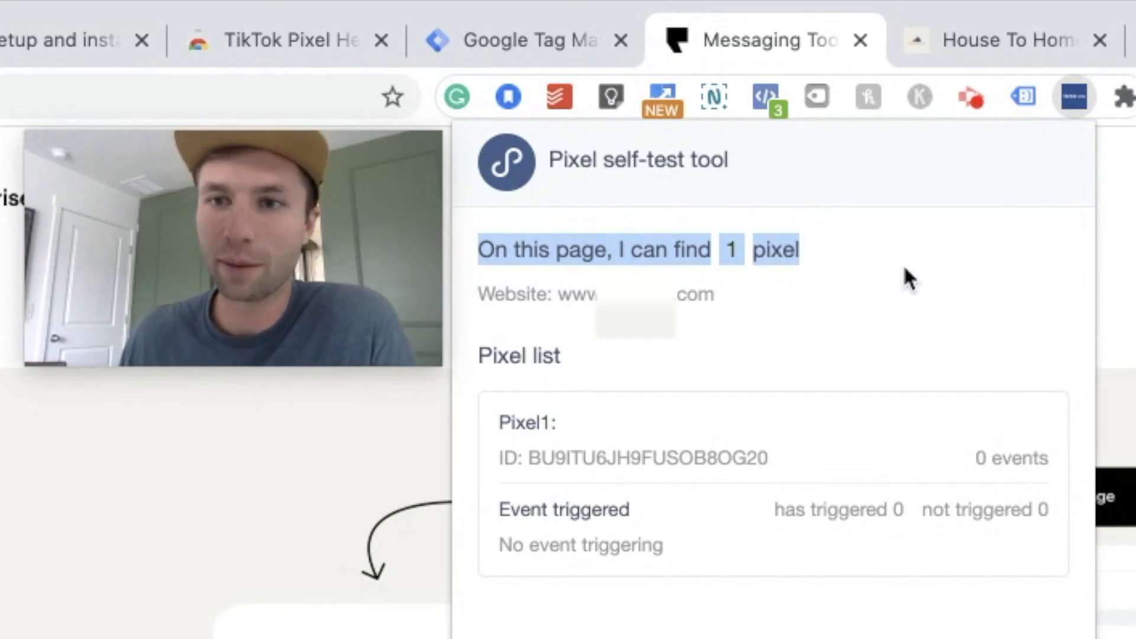
{"action": "mouse_move", "coordinate": [505, 450]}
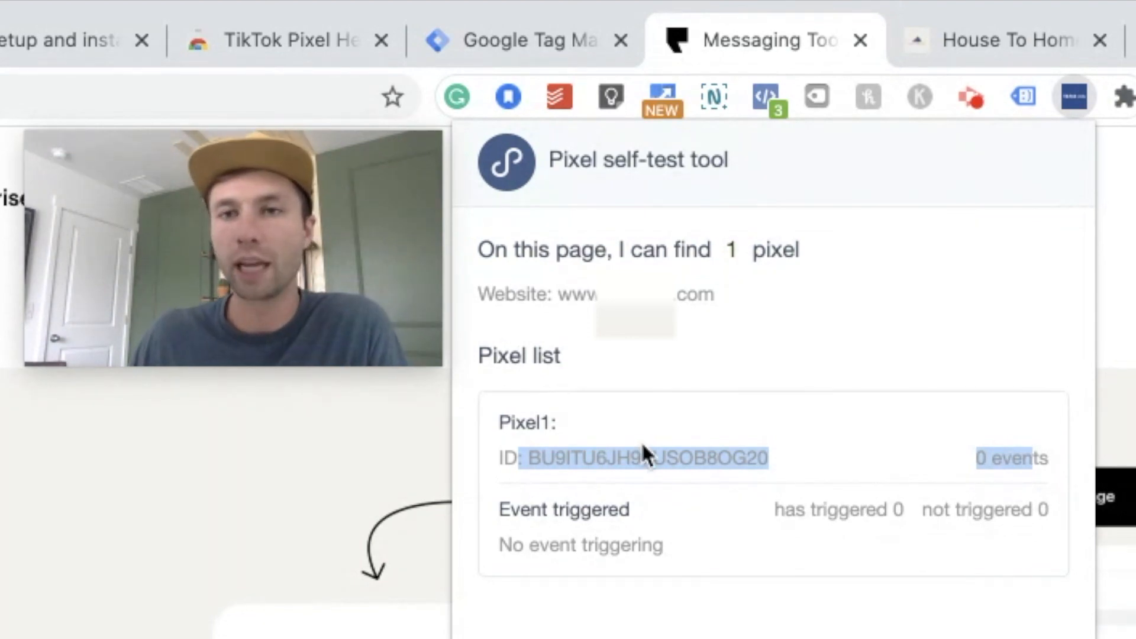
{"action": "mouse_move", "coordinate": [744, 392]}
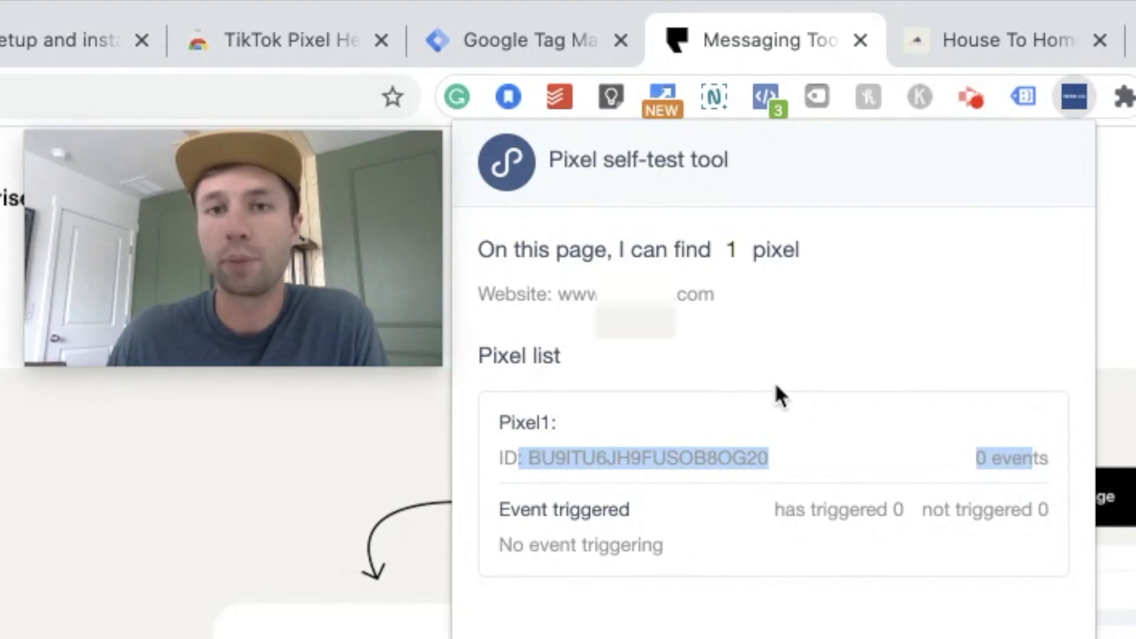
{"action": "mouse_move", "coordinate": [722, 361]}
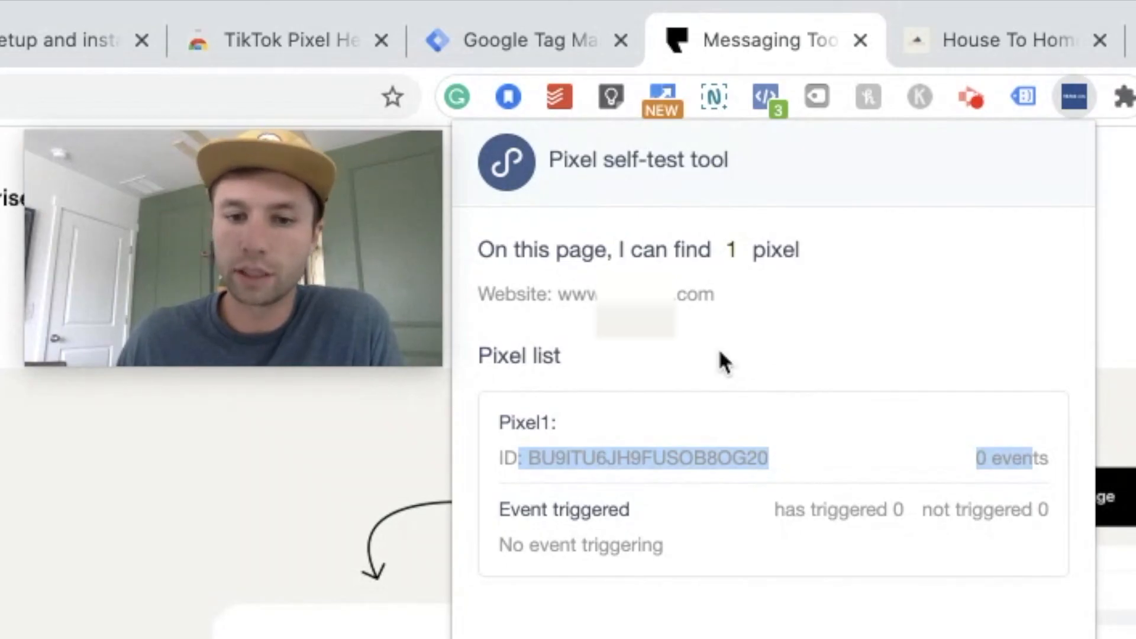